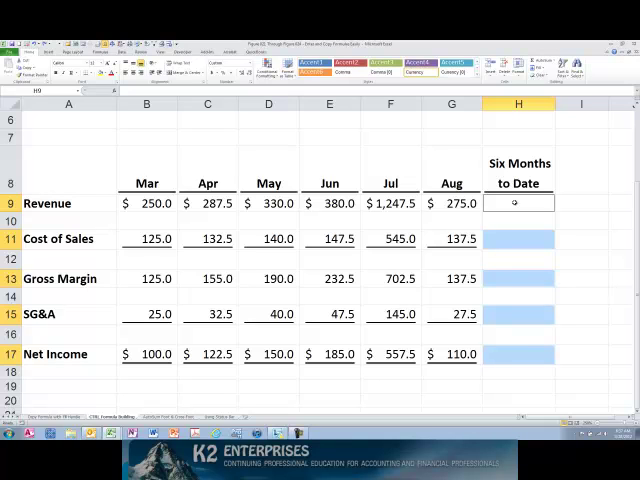
pyautogui.write('=sum(b9:g')
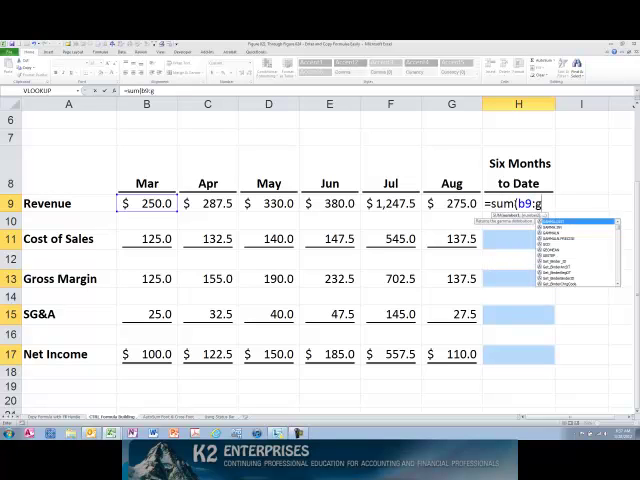